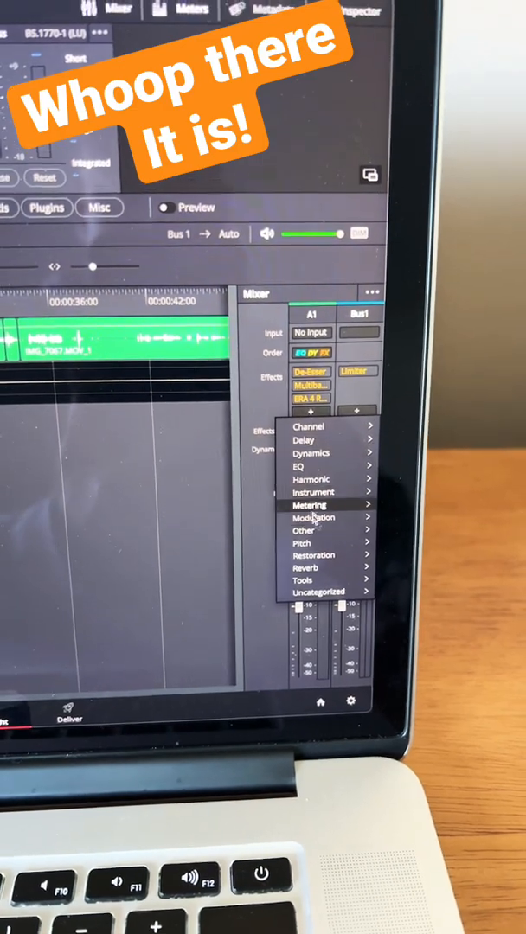
mouse_move(325, 495)
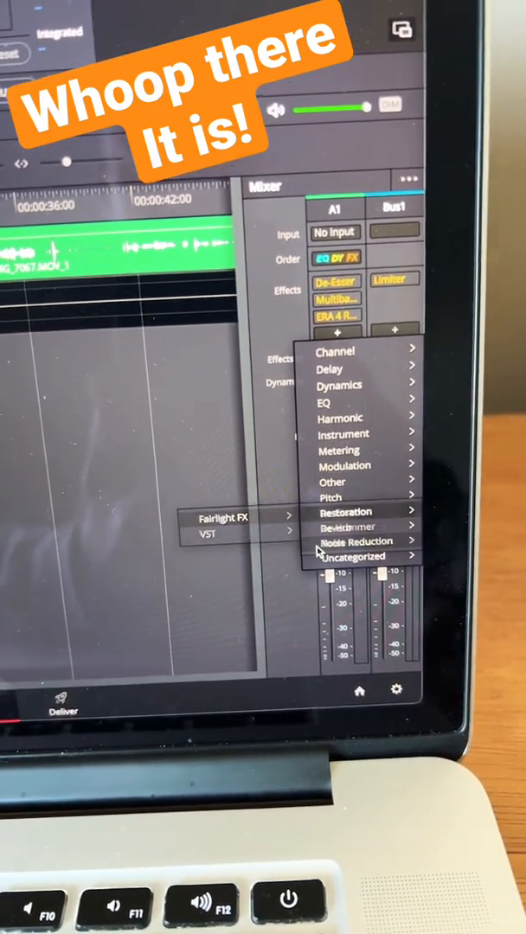
- Apply the Noise Reduction restoration effect to track A1 via Fairlight FX
left_click(355, 540)
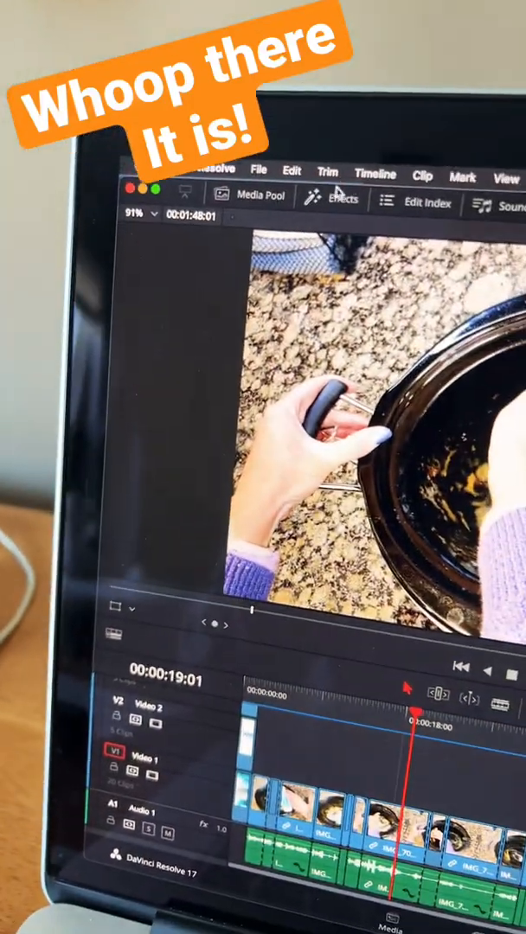
- Show the Effects Library listing video transitions, titles and audio effects
left_click(339, 200)
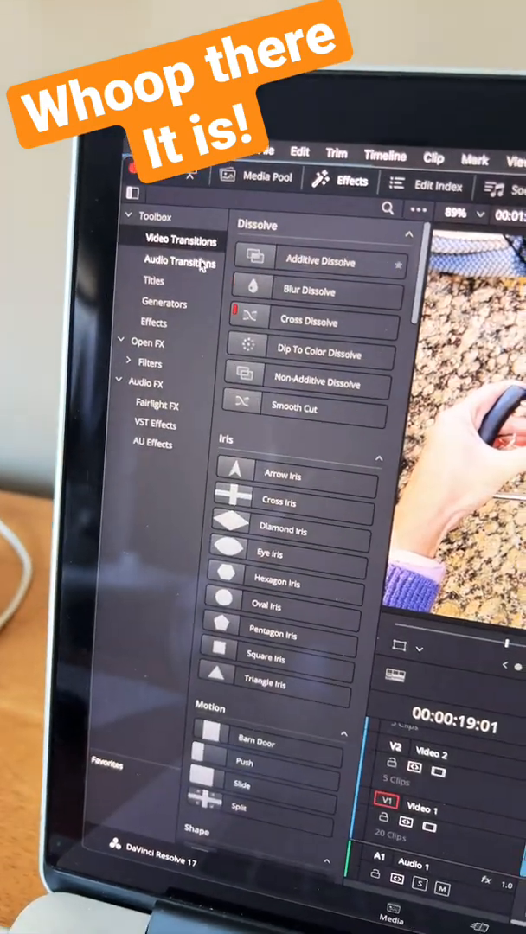